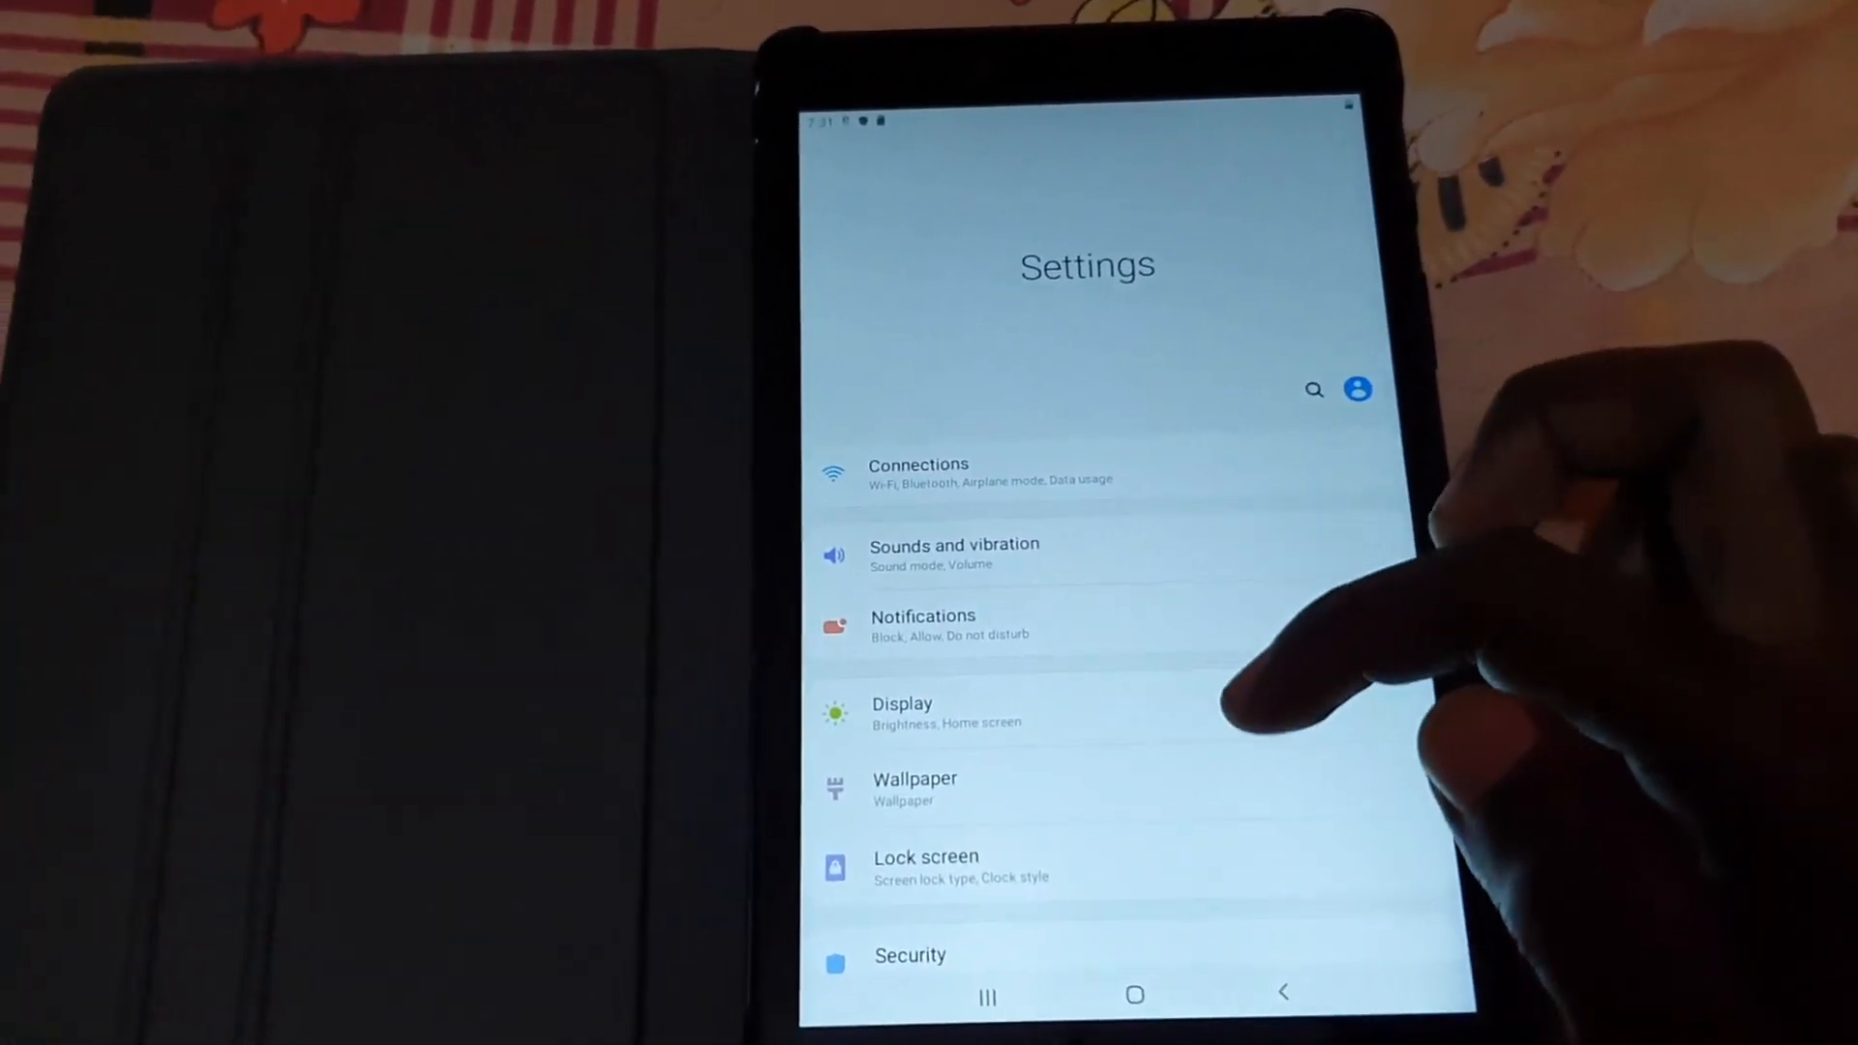
Reach the Storage screen via Device care, showing 10.7 GB of 32 GB used and SD card 736 KB of 14.8 GB
scroll(down, 3)
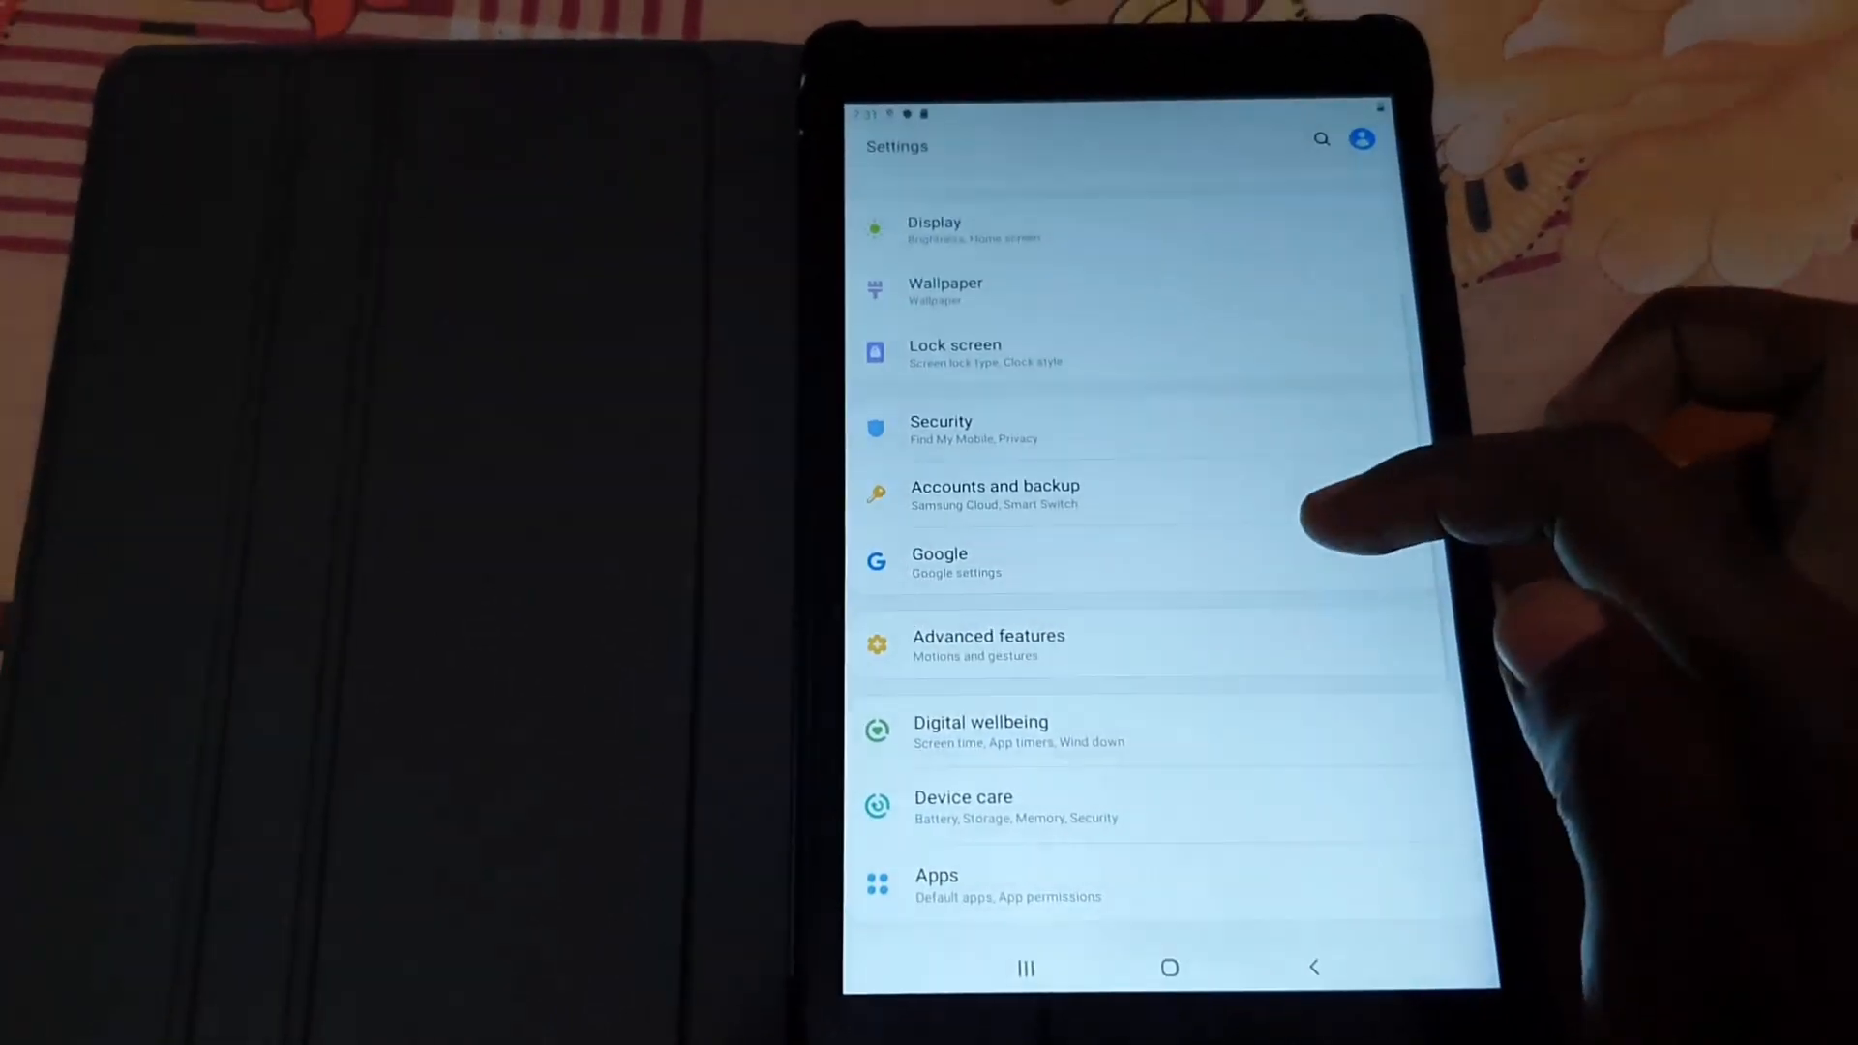
scroll(down, 3)
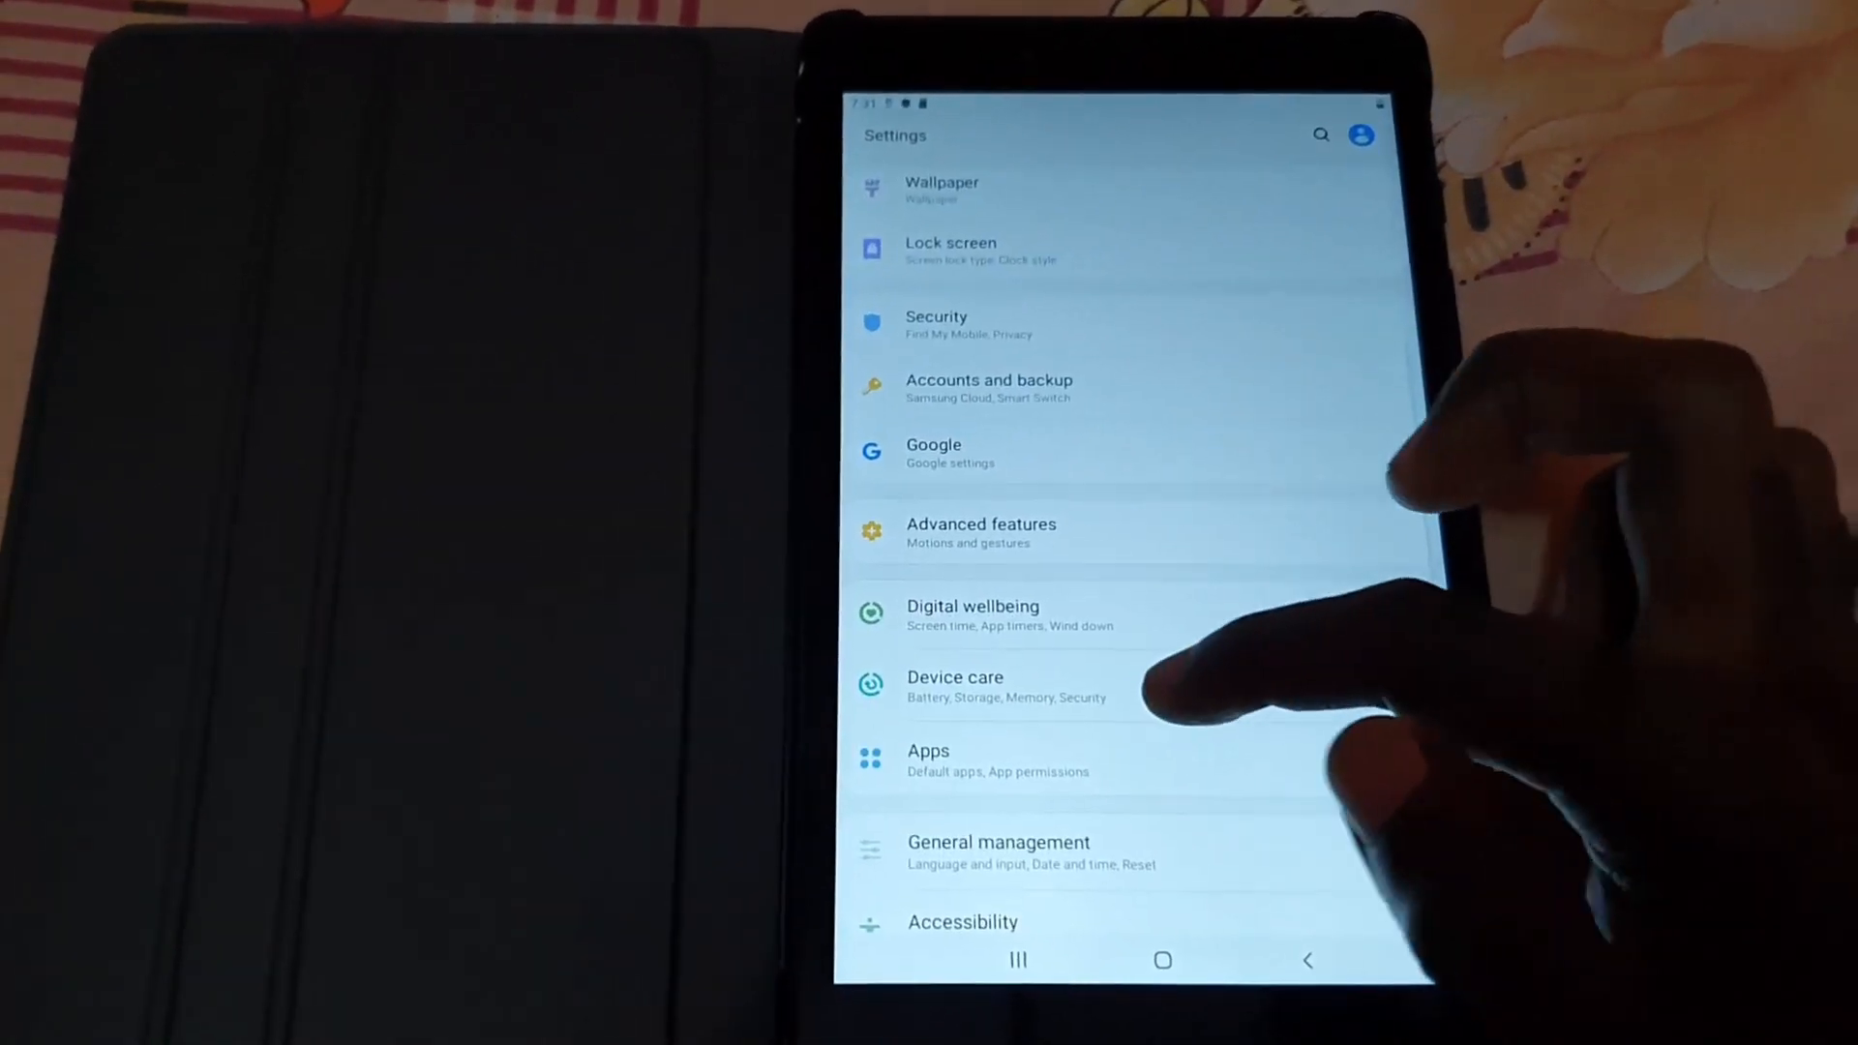
click(954, 685)
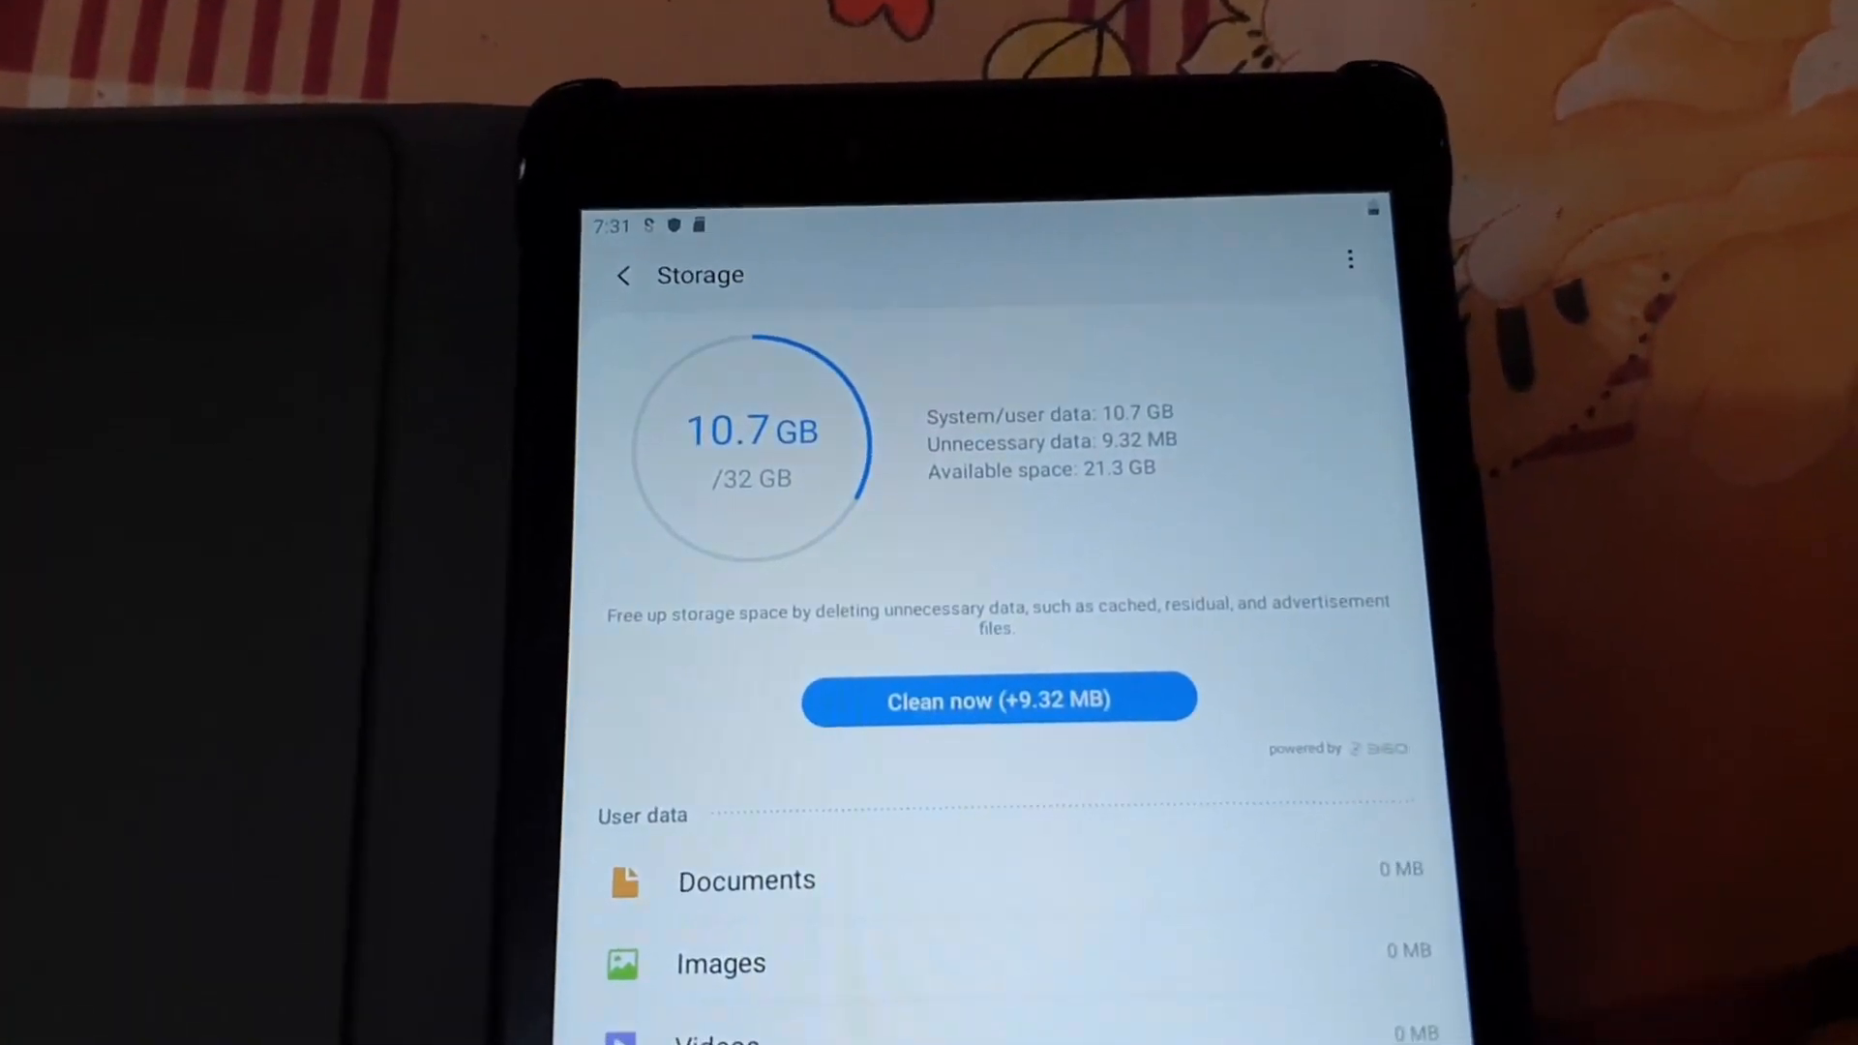
scroll(up, 3)
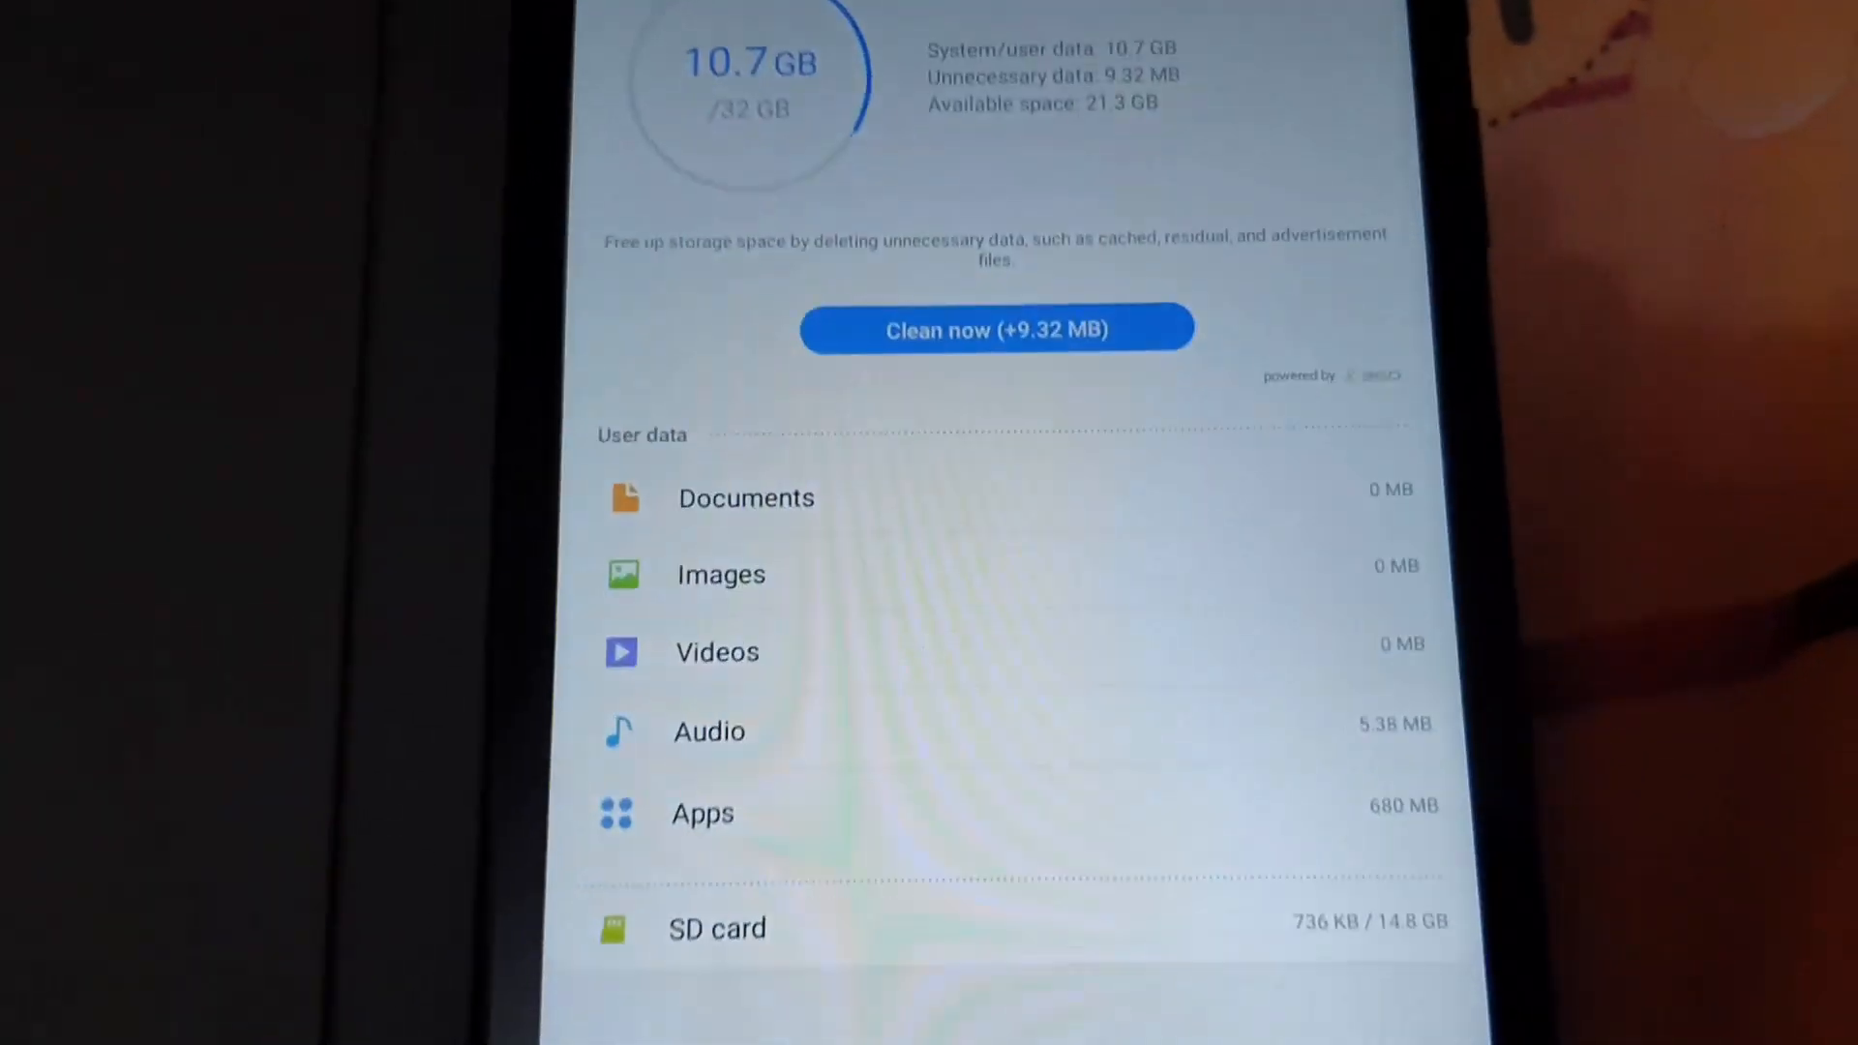